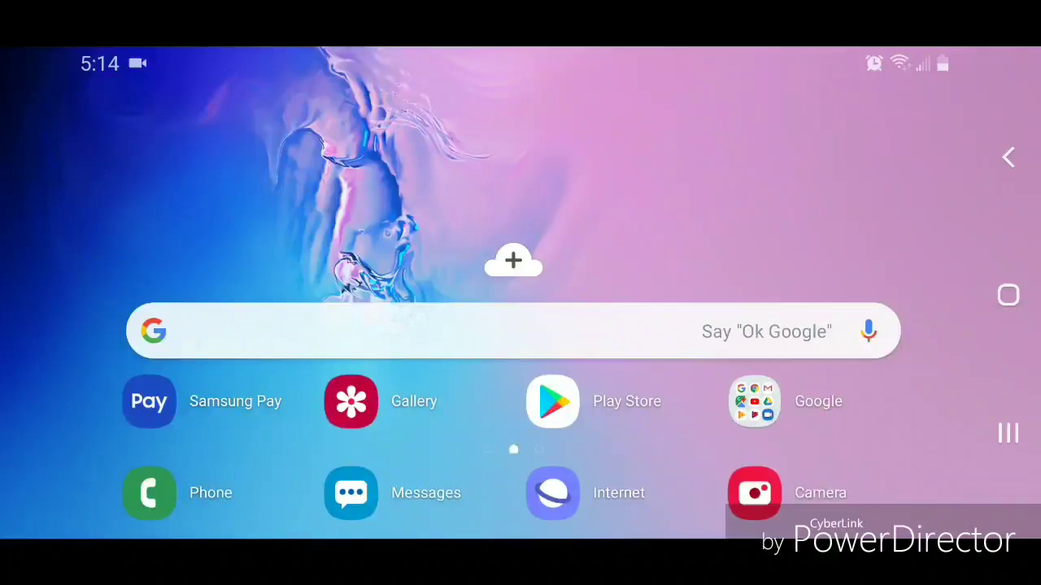
Step: Swipe into the app drawer and launch the Settings app
scroll("left", 3)
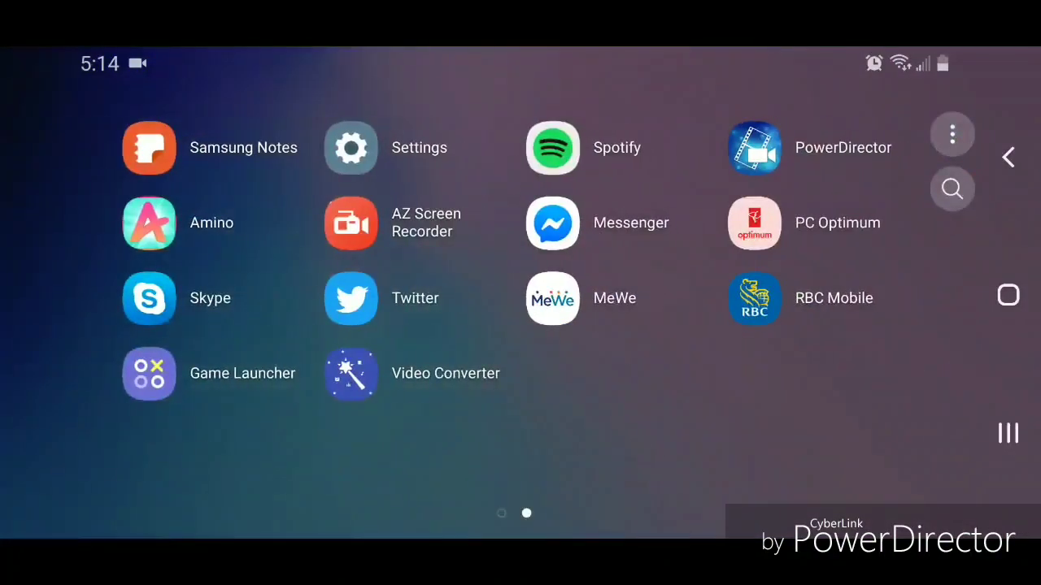
left_click(351, 147)
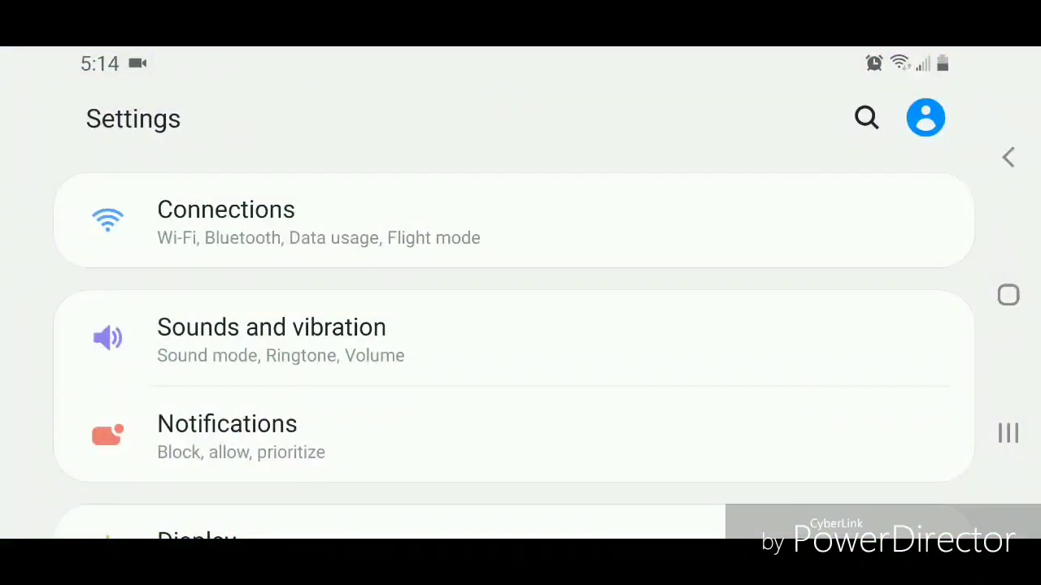
Step: Open Sounds and vibration and scroll down to System sounds and vibration
left_click(272, 326)
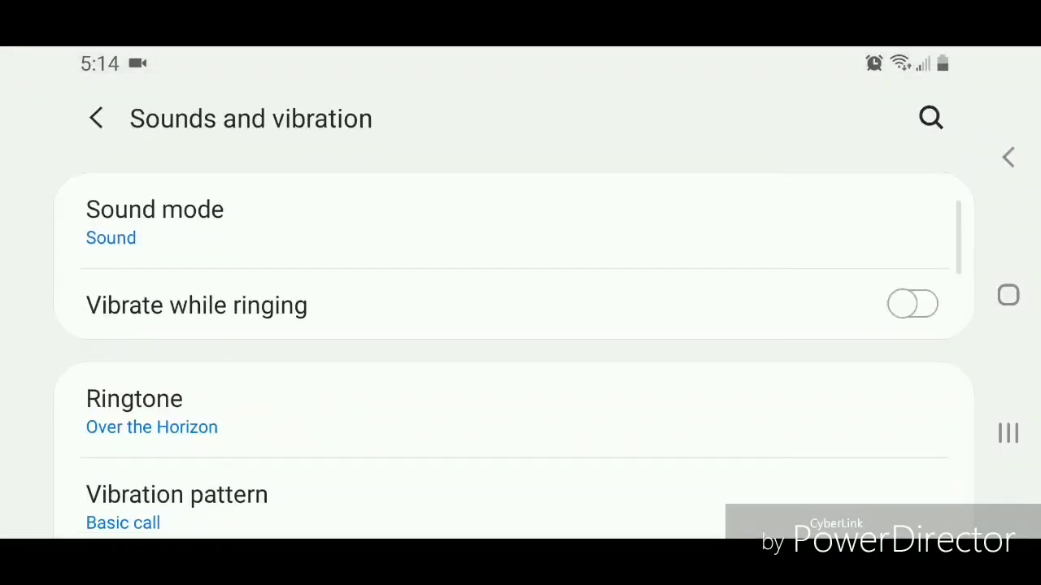
scroll("down", 3)
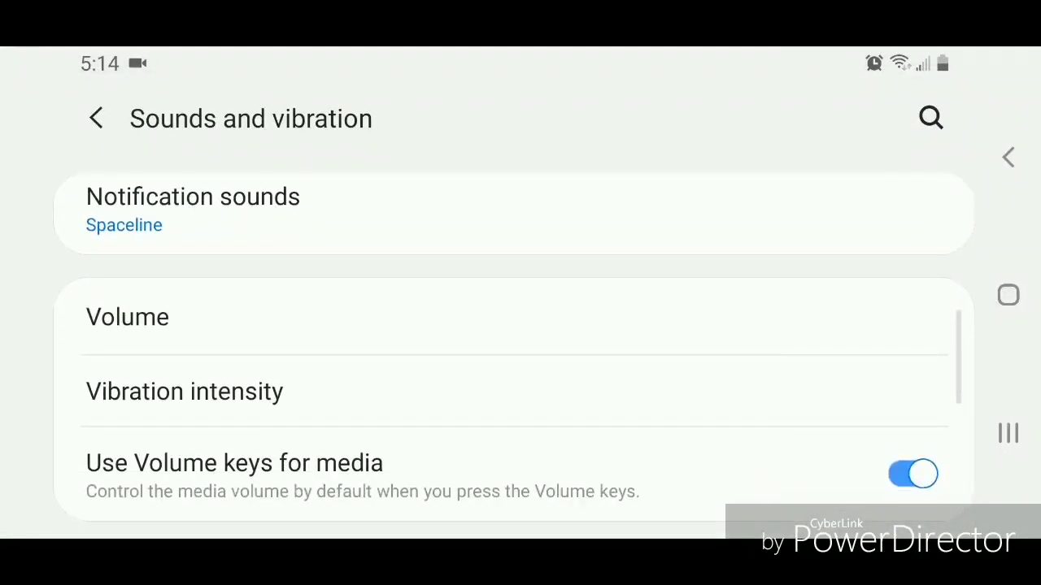
scroll("down", 3)
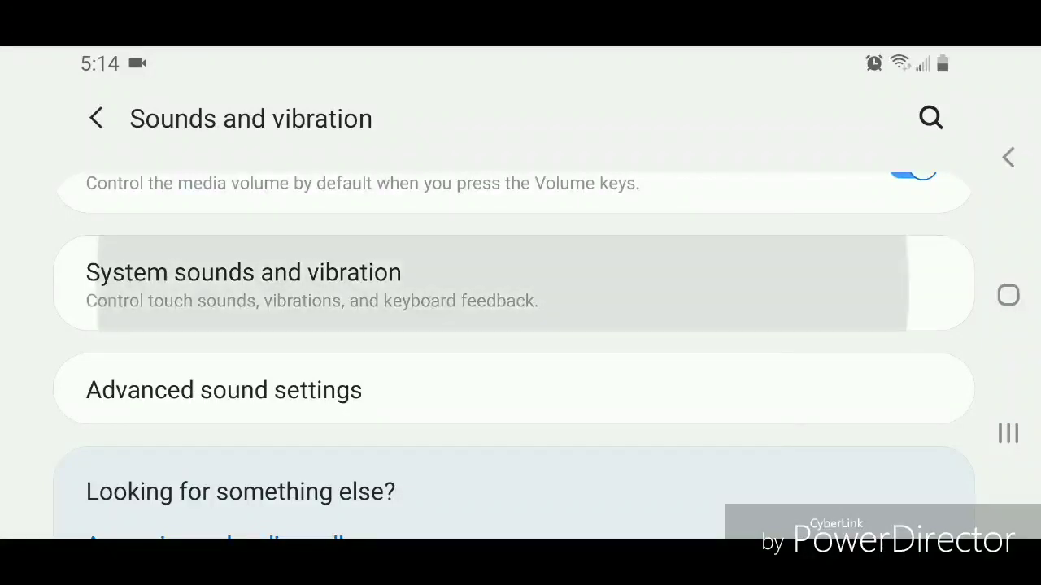
Step: Turn off Charging sound under System sounds and vibration, then go back to Settings
left_click(243, 285)
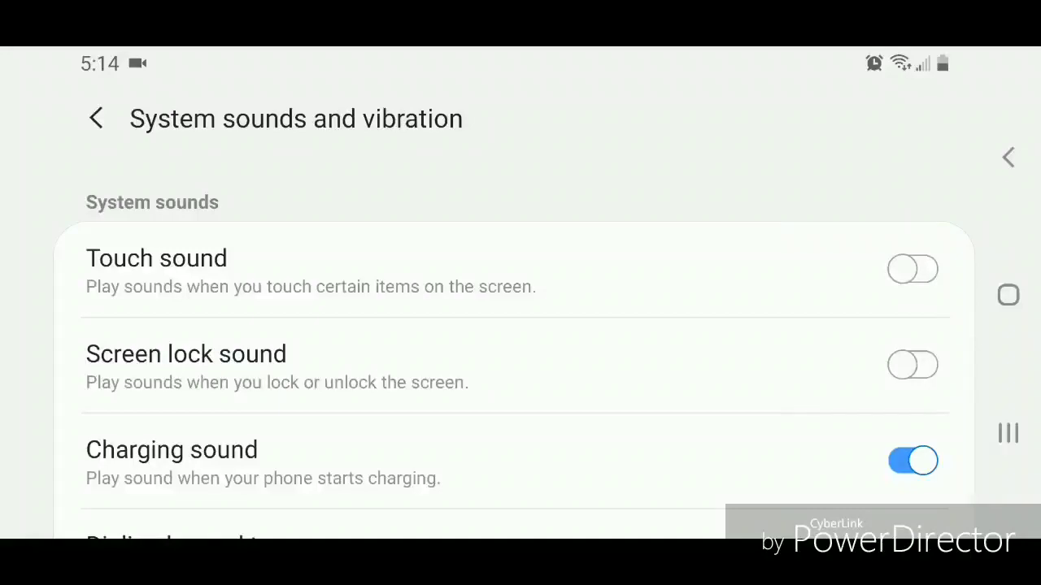
left_click(912, 461)
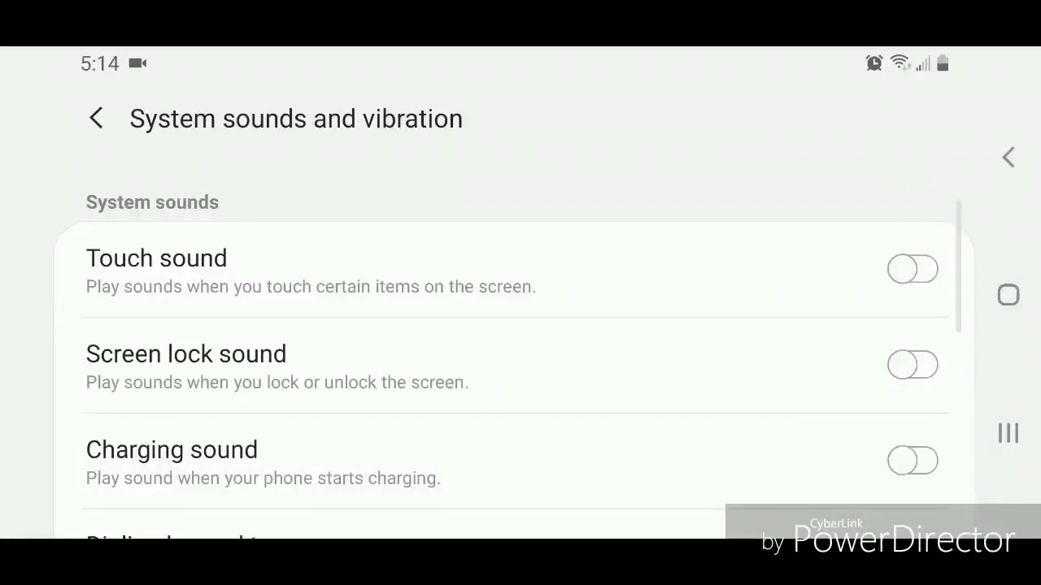
left_click(95, 118)
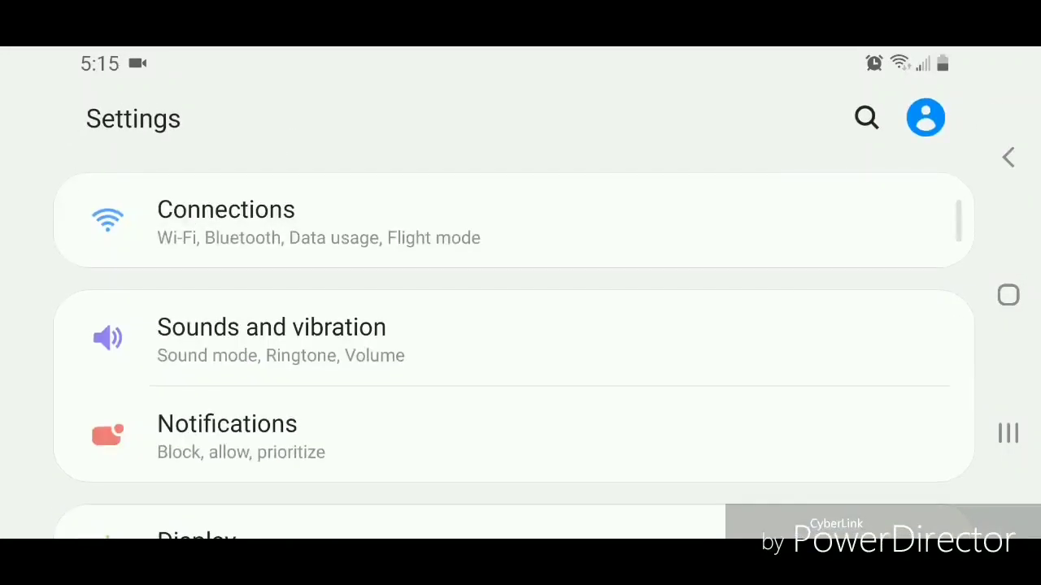